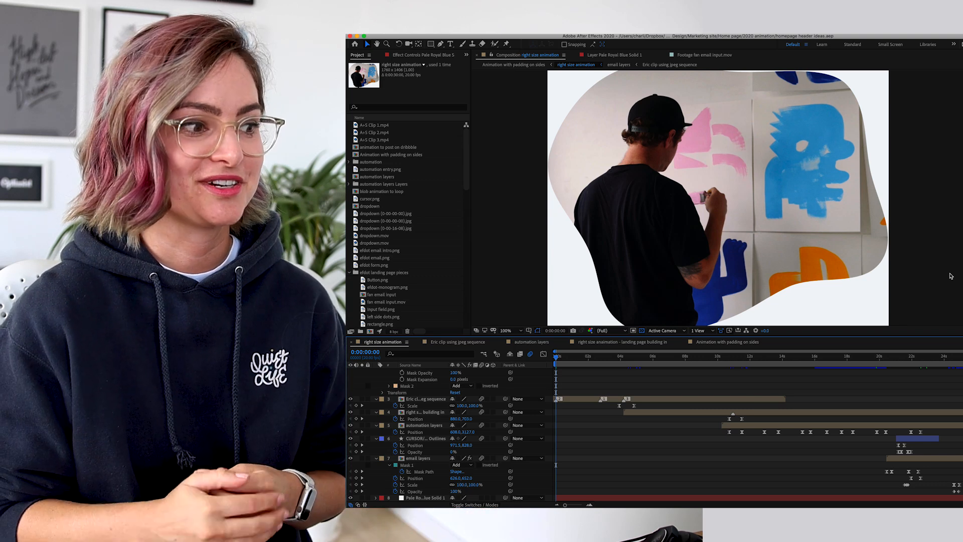
# - Reveal the painting layer's mask and transform properties and scrub to watch the footage pull back inside the blob
pyautogui.click(375, 398)
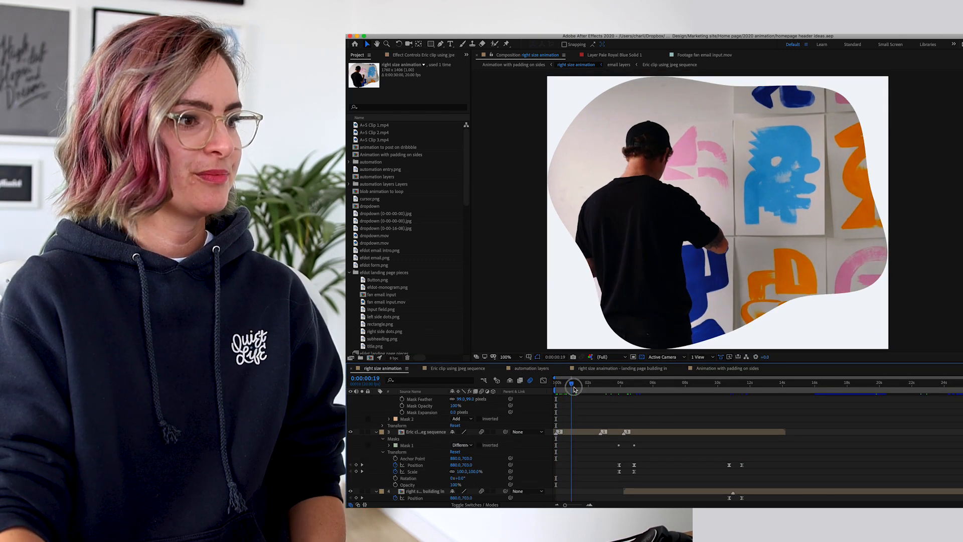
pyautogui.moveTo(572, 382); pyautogui.dragTo(586, 382)
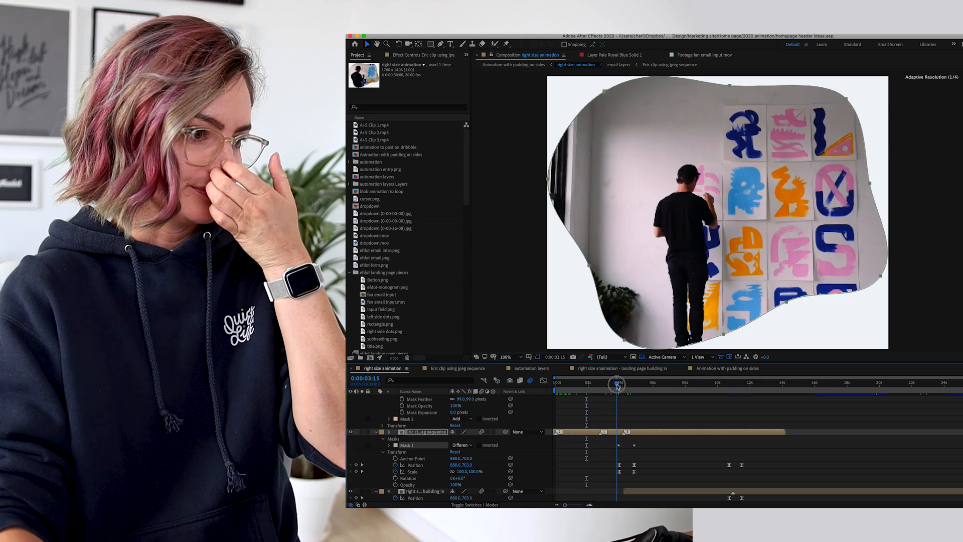
# - Scrub between the 3 and 4 second keyframes as the blob shrinks to a small rectangle and back
pyautogui.moveTo(617, 384); pyautogui.dragTo(621, 386)
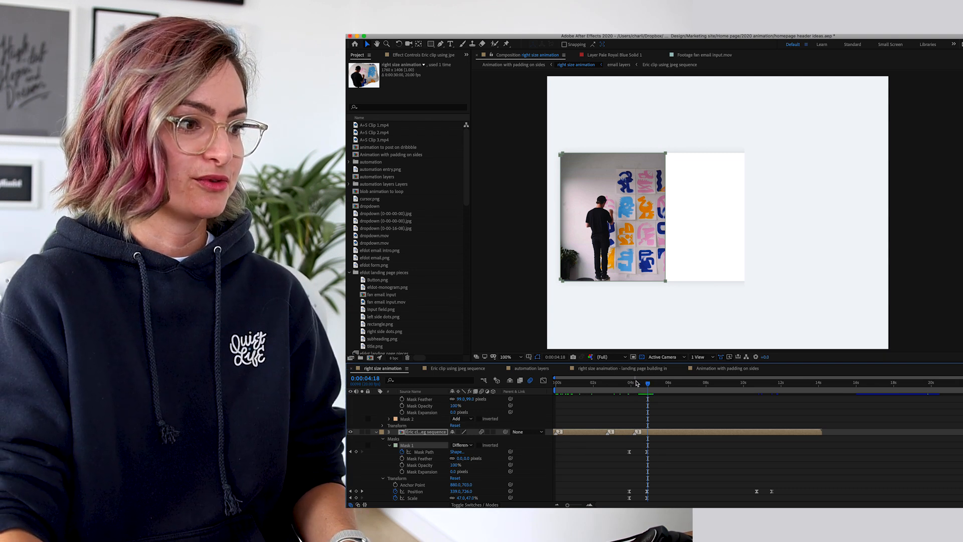
pyautogui.moveTo(645, 383); pyautogui.dragTo(635, 382)
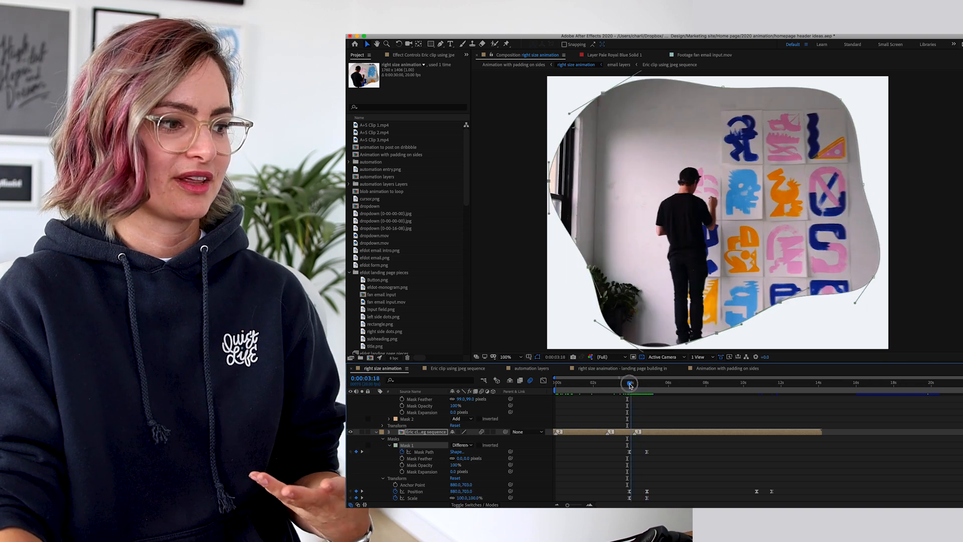
pyautogui.moveTo(629, 383); pyautogui.dragTo(648, 383)
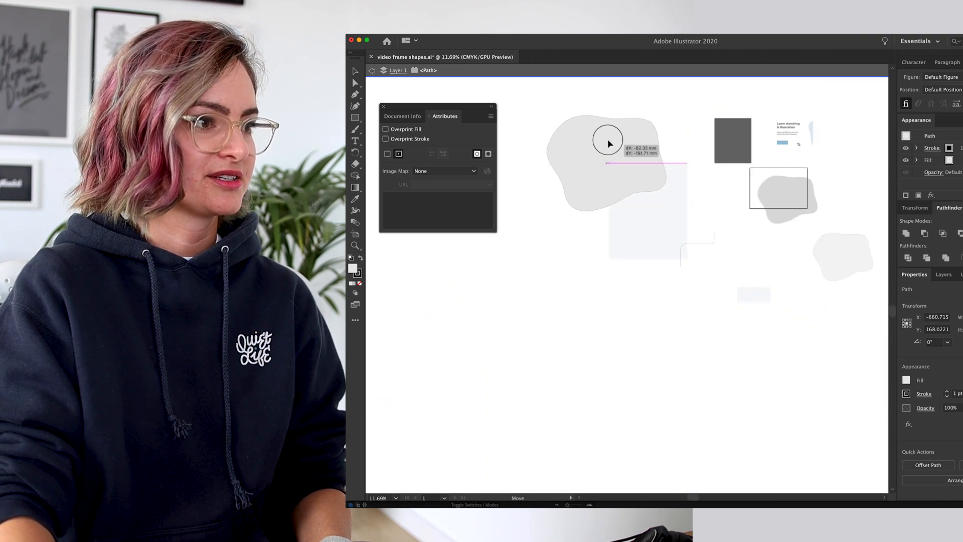
# - Drag the grey blob shape down the artboard to sit below the pale rectangle
pyautogui.moveTo(607, 157); pyautogui.dragTo(638, 341)
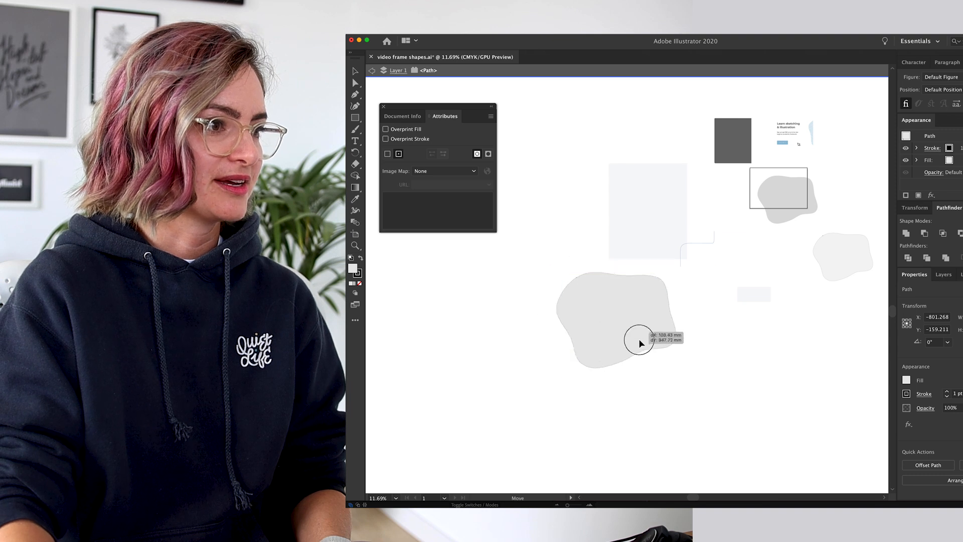
pyautogui.moveTo(638, 341); pyautogui.dragTo(623, 332)
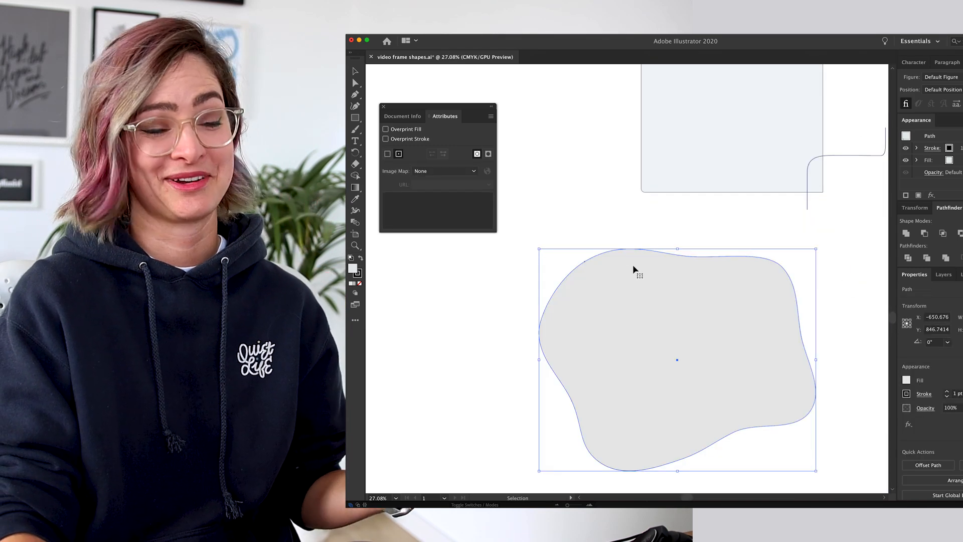
pyautogui.moveTo(692, 278)
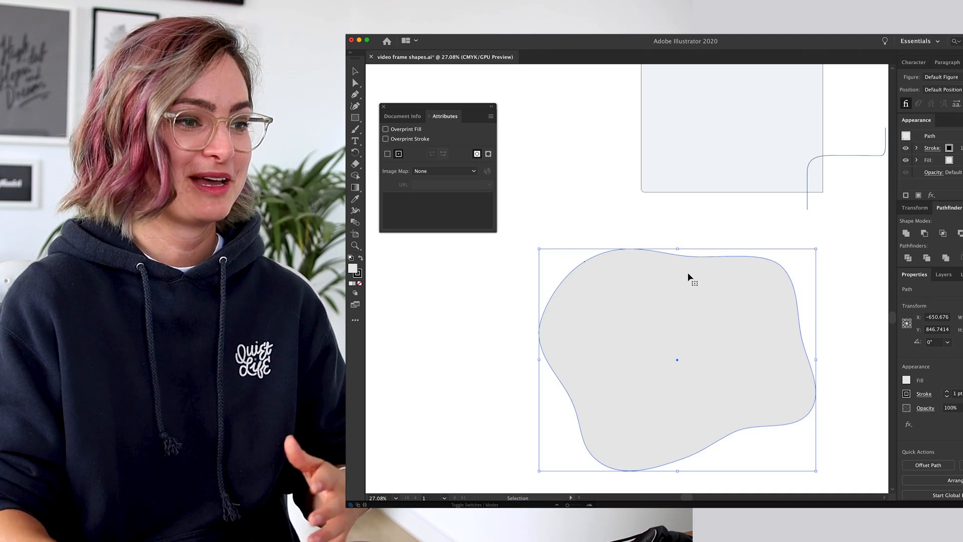
# - Apply Make Compound Path to the grey blob from its context menu
pyautogui.rightClick(678, 282)
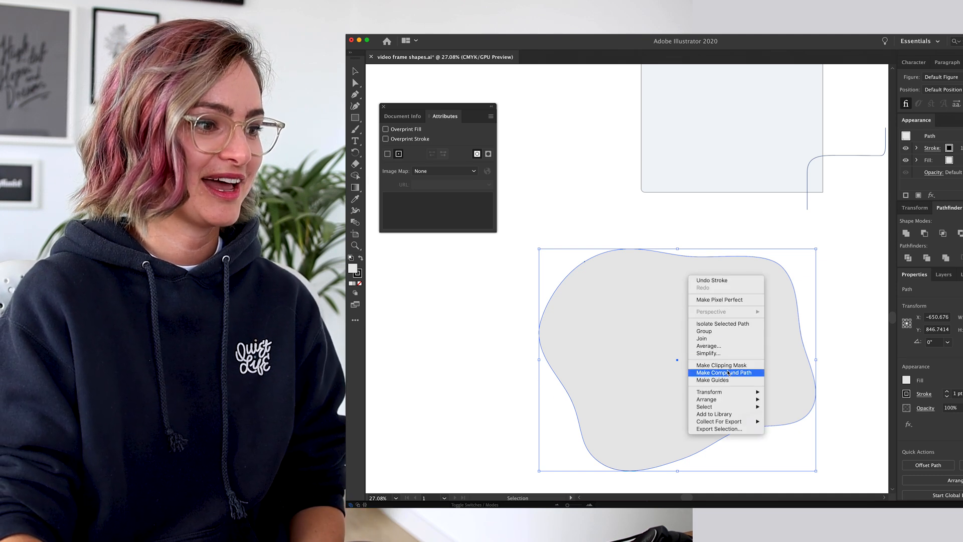
pyautogui.click(723, 372)
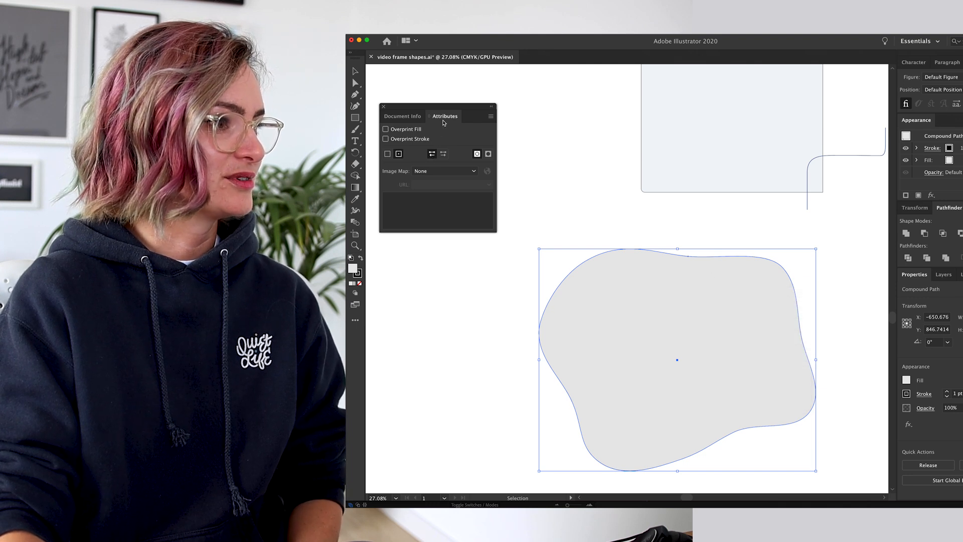
pyautogui.moveTo(442, 153)
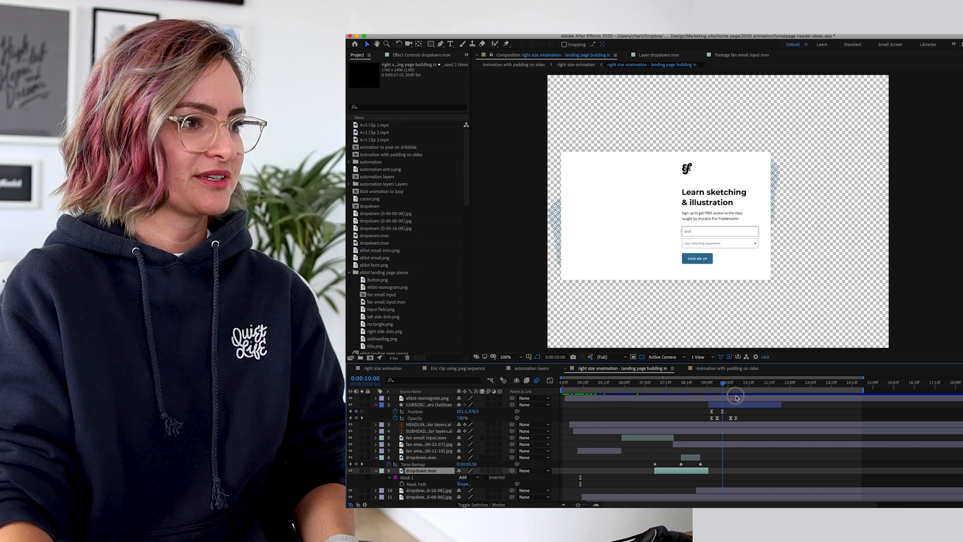
# - Scrub the landing page building-in composition to preview the sign-up form animating
pyautogui.moveTo(735, 397); pyautogui.dragTo(822, 396)
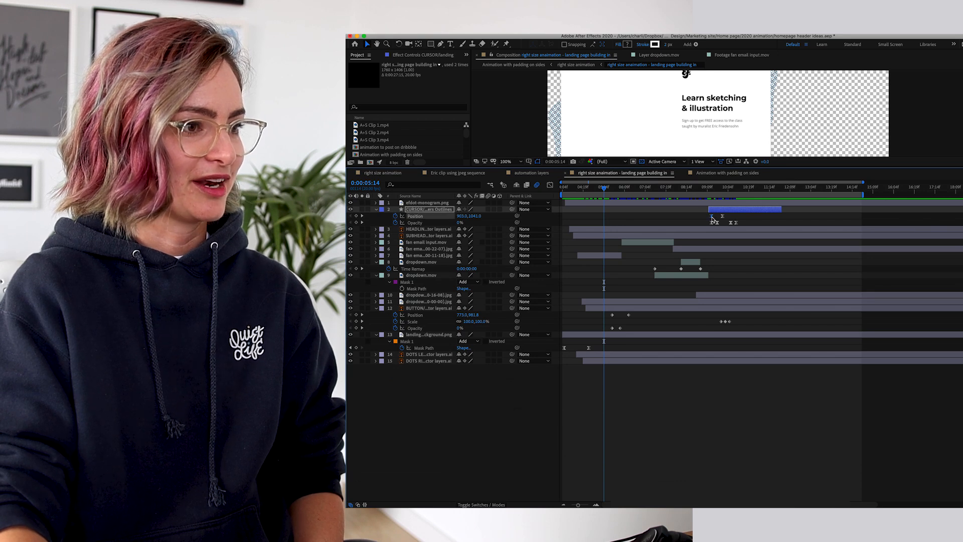
# - Apply Keyframe Assistant > Easy Ease to the cursor layer's Position keyframes
pyautogui.rightClick(725, 217)
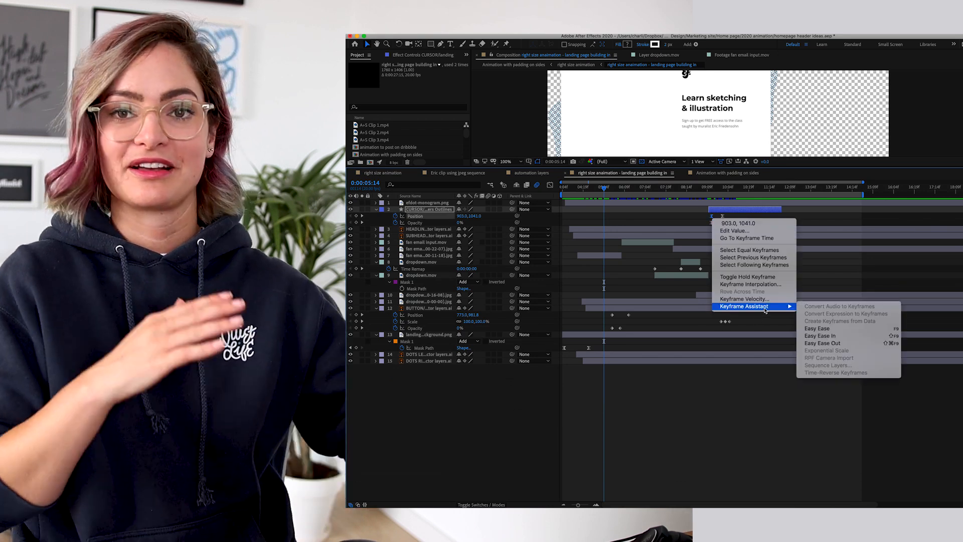
pyautogui.moveTo(817, 328)
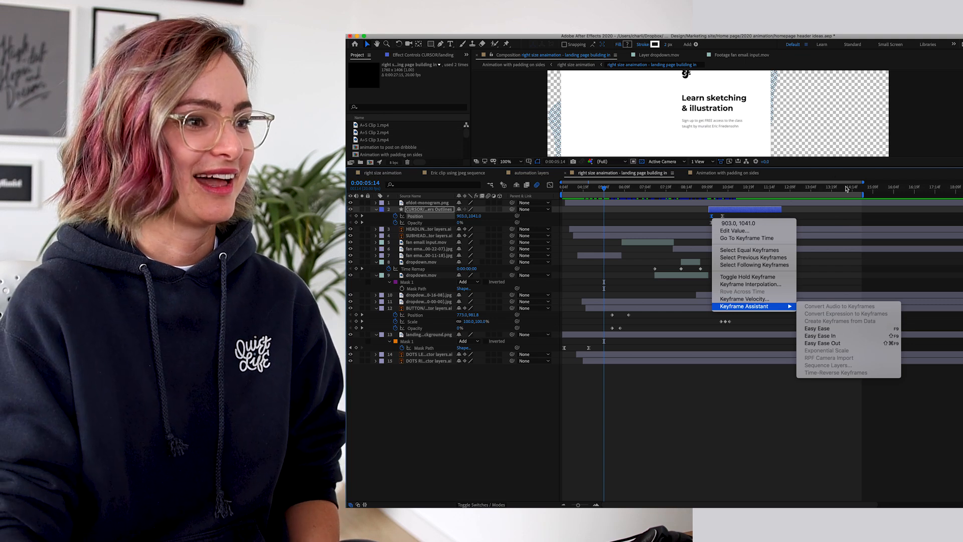
pyautogui.click(818, 334)
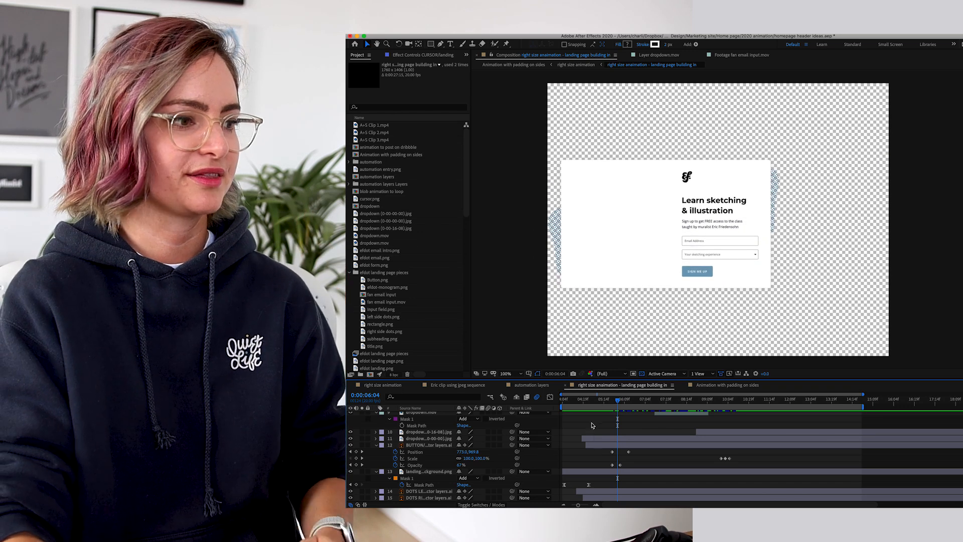
pyautogui.moveTo(575, 402)
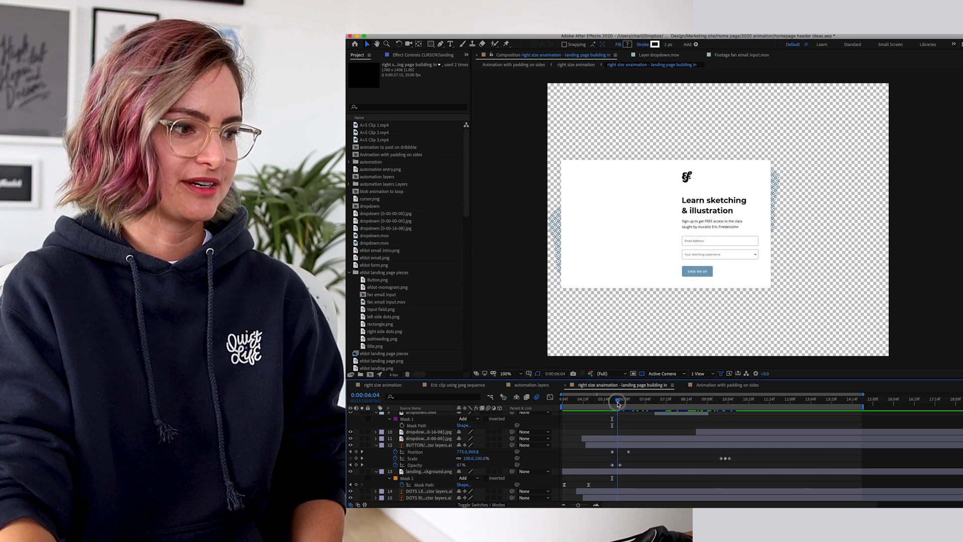
pyautogui.moveTo(616, 402); pyautogui.dragTo(621, 402)
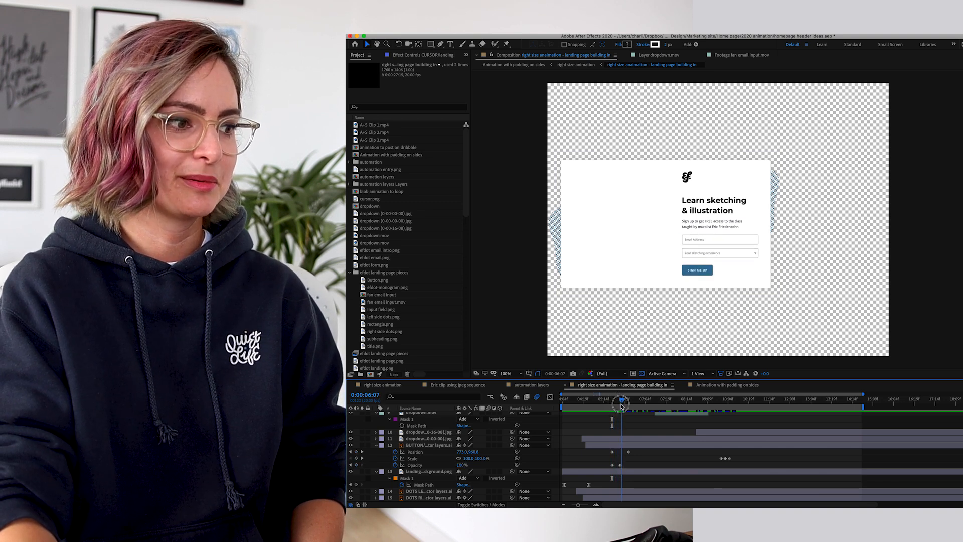
pyautogui.moveTo(620, 404); pyautogui.dragTo(626, 406)
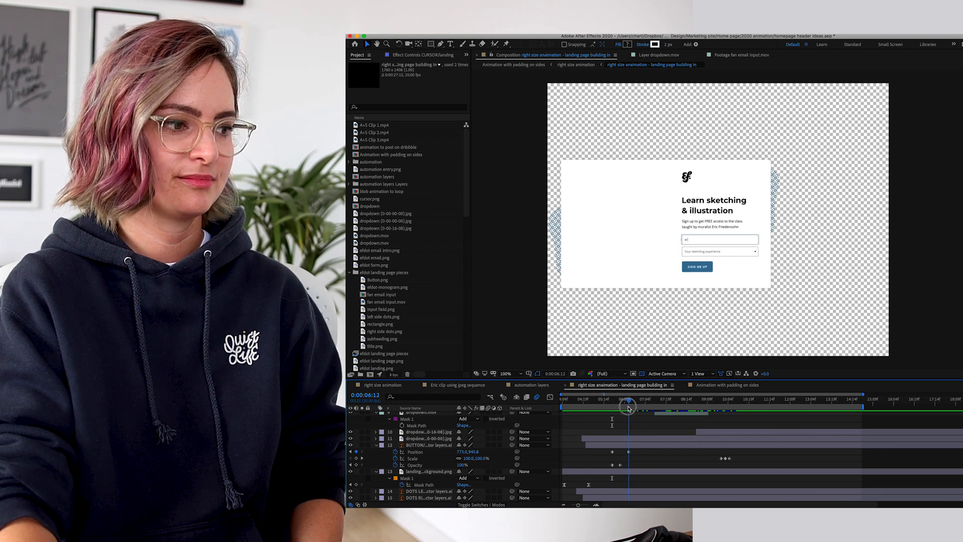
pyautogui.moveTo(627, 409); pyautogui.dragTo(612, 408)
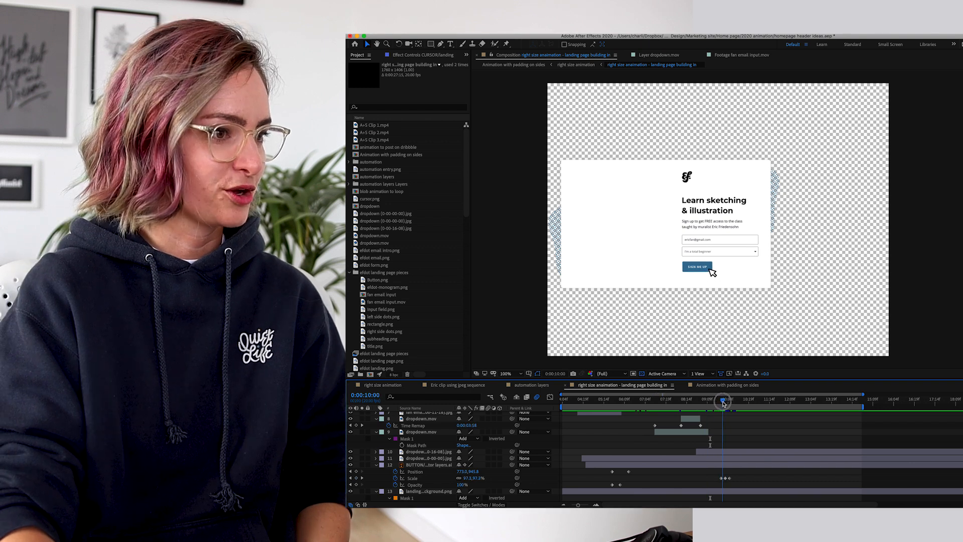
# - Scrub from the filled-in form to the sign-up button being pressed
pyautogui.moveTo(724, 399); pyautogui.dragTo(706, 396)
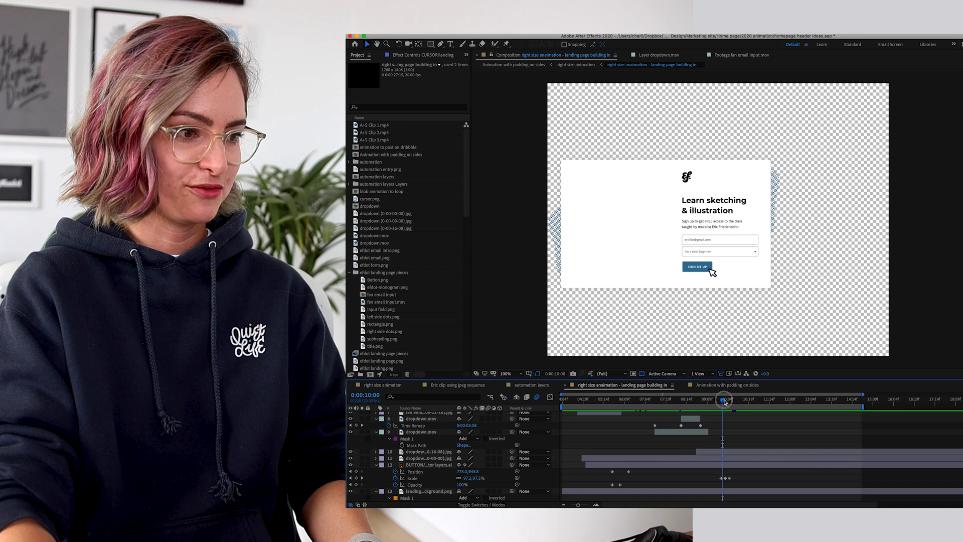
pyautogui.moveTo(723, 399); pyautogui.dragTo(731, 399)
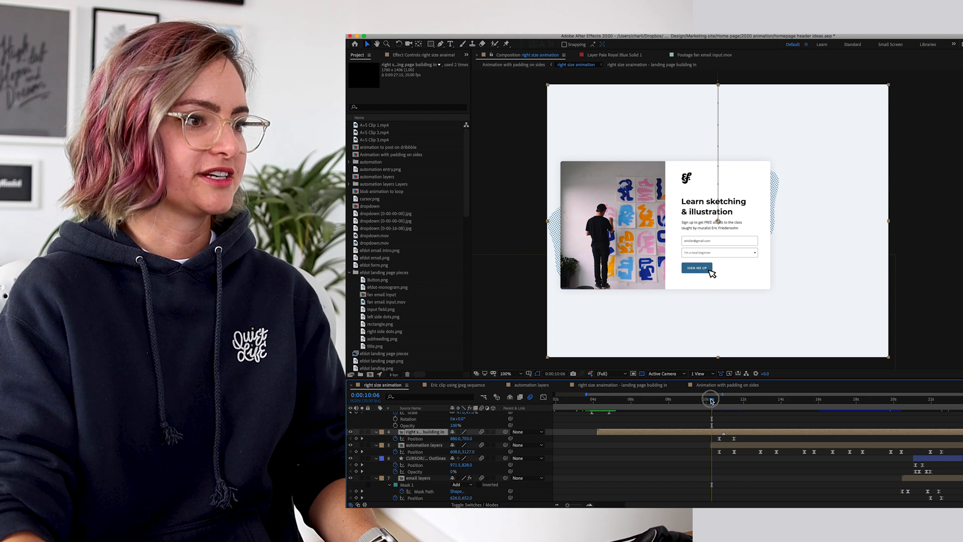
# - Scrub to the 'Signed up to Sketching' card and open the automation layers precomp
pyautogui.moveTo(710, 399); pyautogui.dragTo(730, 399)
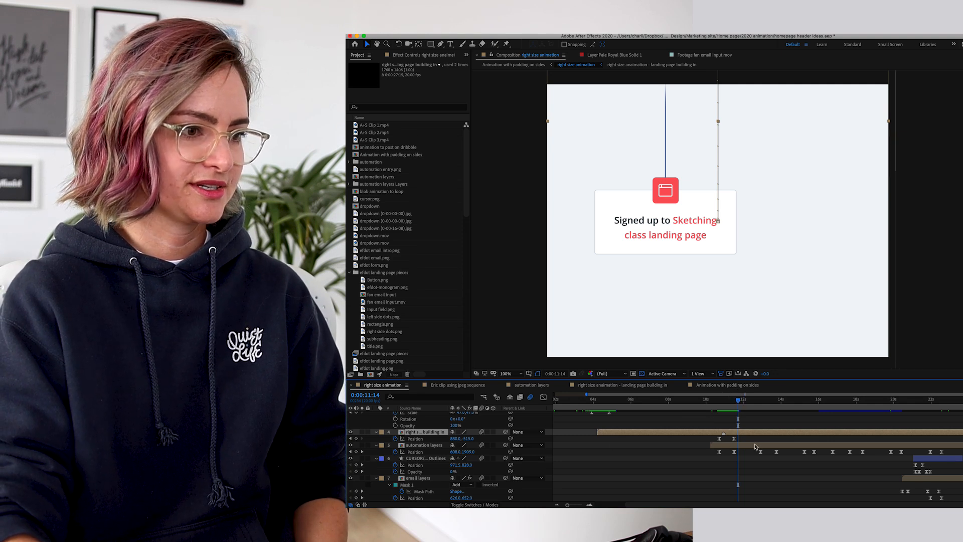
pyautogui.click(424, 445)
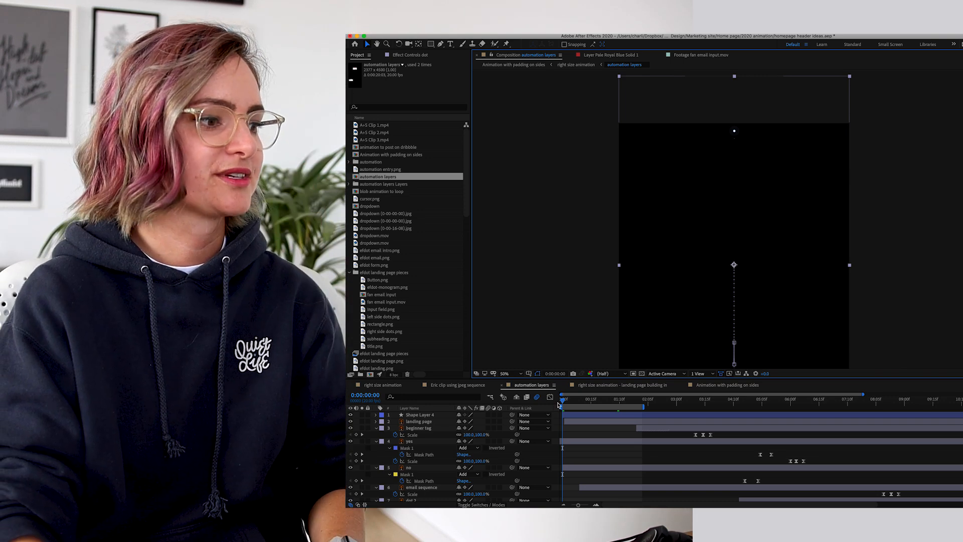
pyautogui.moveTo(591, 367)
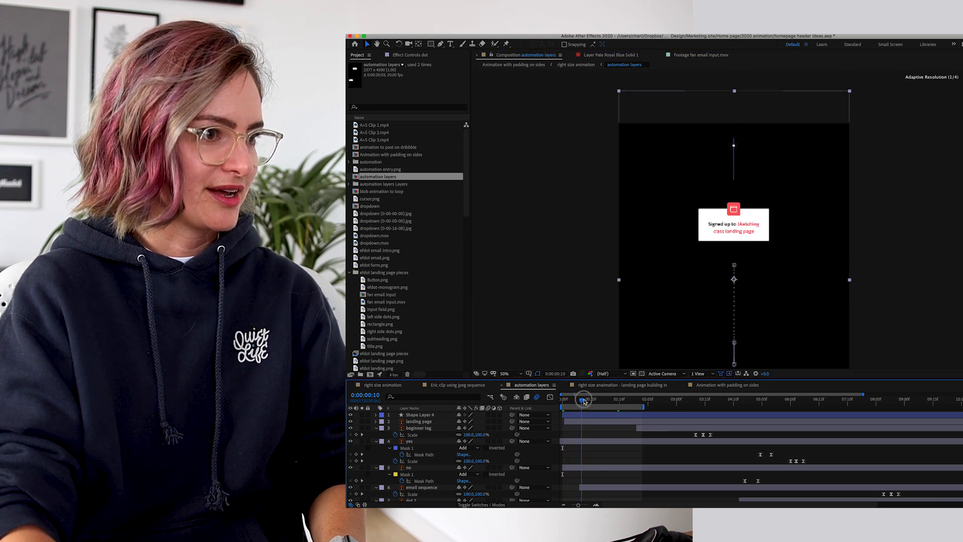
pyautogui.moveTo(584, 399); pyautogui.dragTo(620, 399)
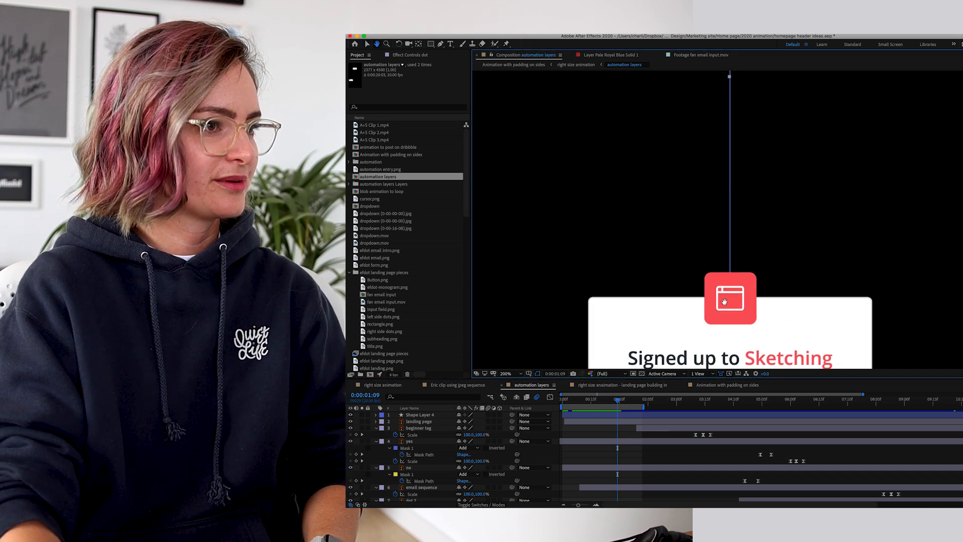
pyautogui.moveTo(617, 400); pyautogui.dragTo(571, 400)
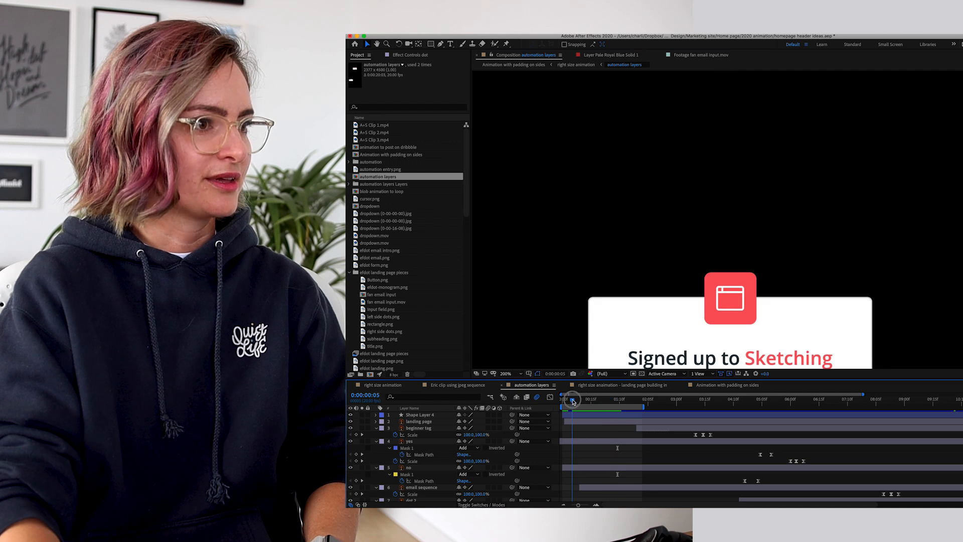
pyautogui.moveTo(571, 399); pyautogui.dragTo(594, 400)
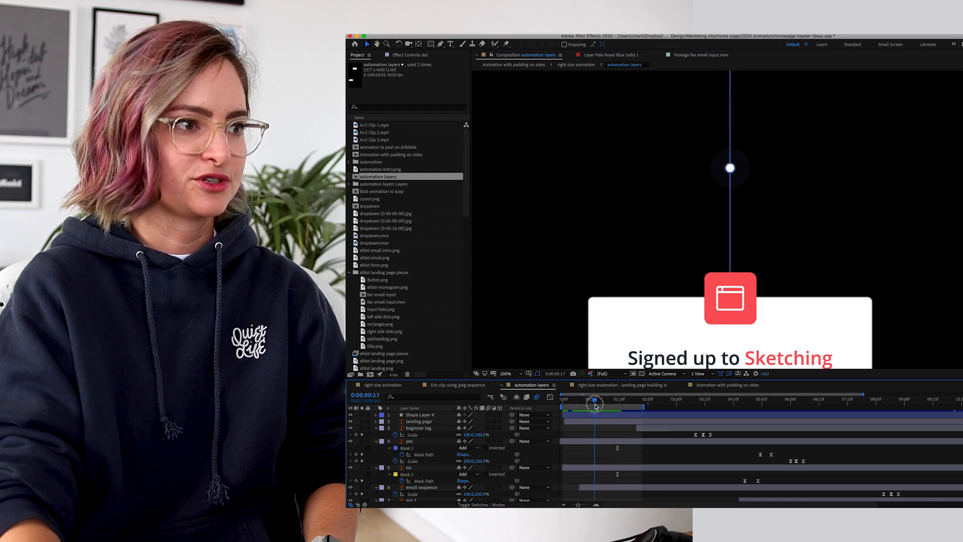
pyautogui.moveTo(595, 407); pyautogui.dragTo(615, 407)
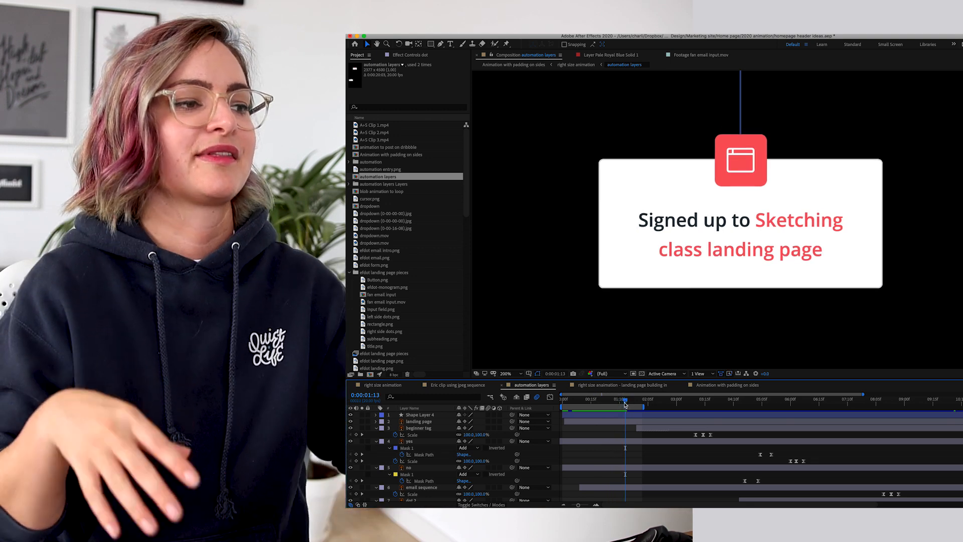
pyautogui.moveTo(624, 404)
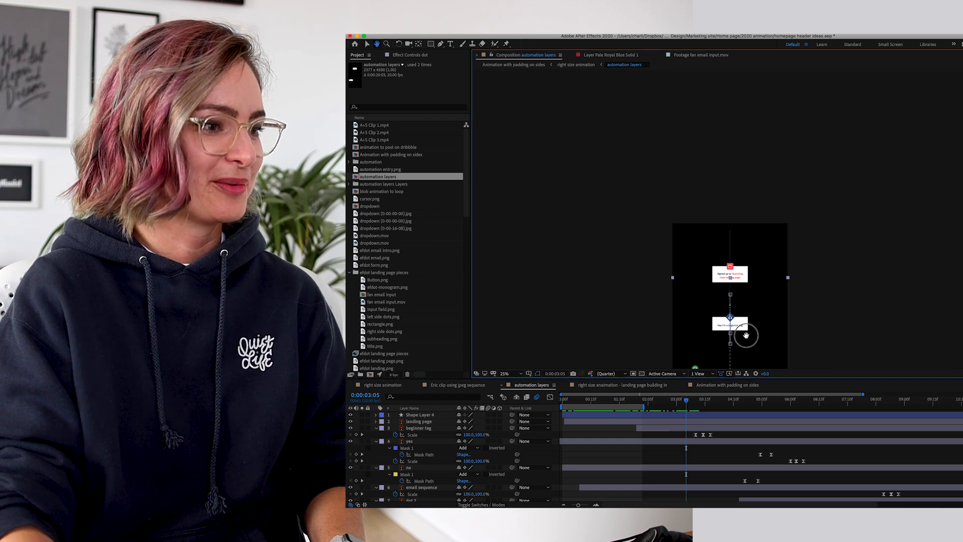
pyautogui.moveTo(686, 400); pyautogui.dragTo(703, 399)
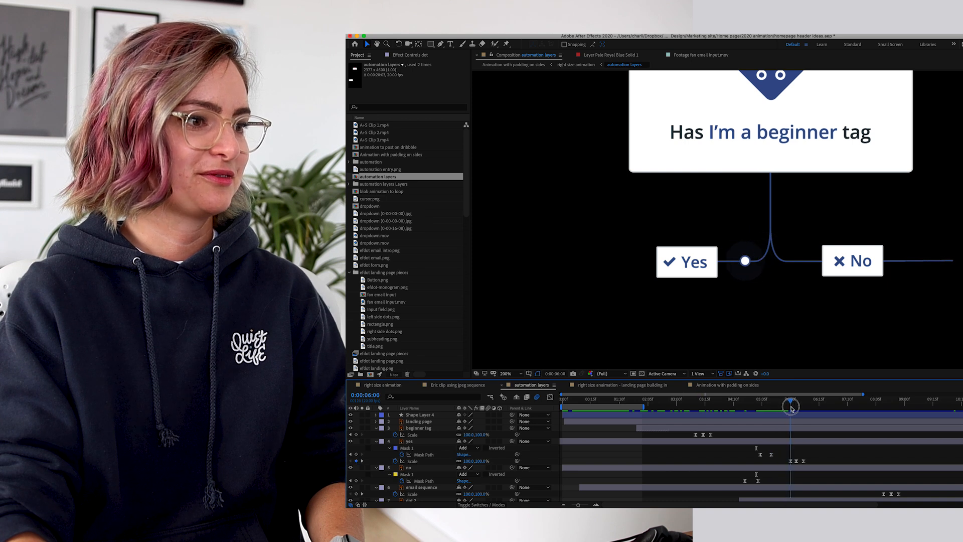
pyautogui.moveTo(790, 408); pyautogui.dragTo(839, 413)
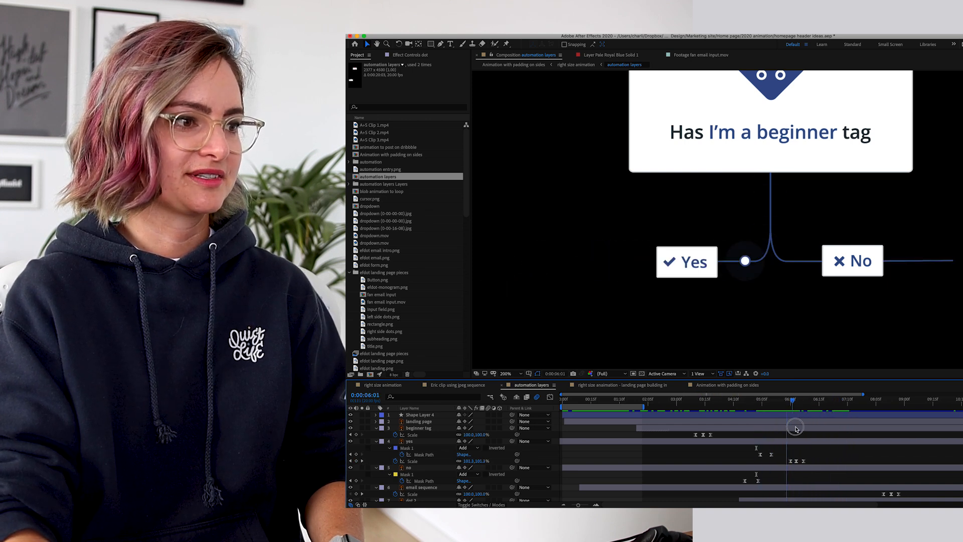
pyautogui.moveTo(793, 429); pyautogui.dragTo(846, 429)
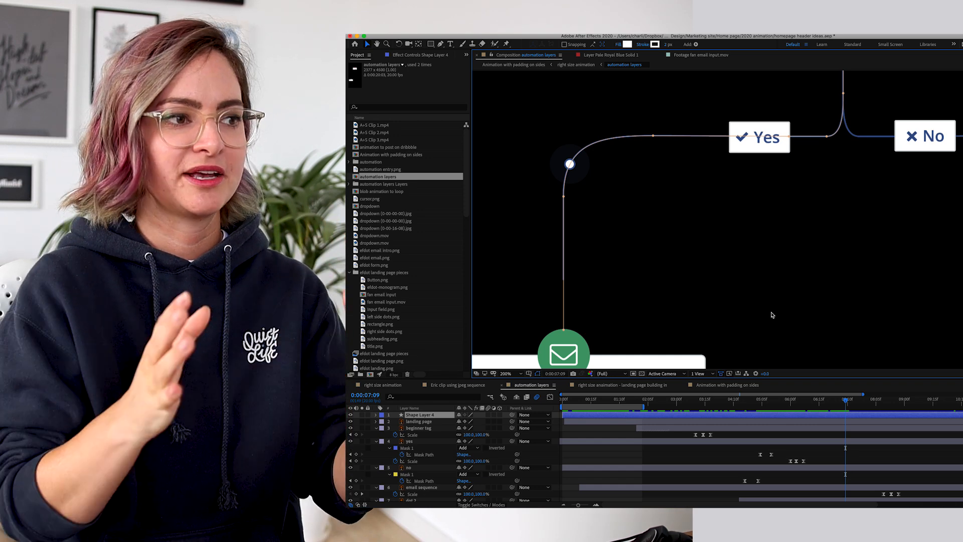
pyautogui.moveTo(745, 284)
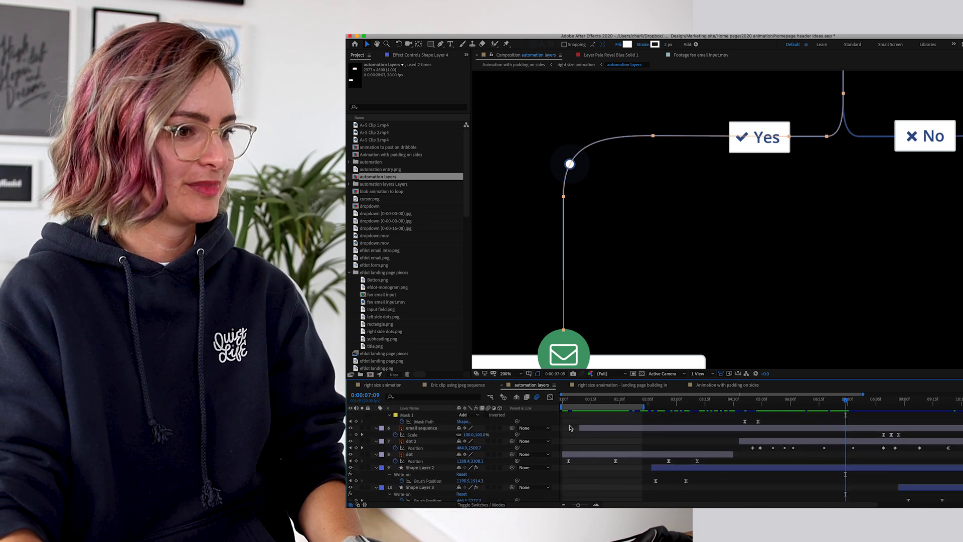
pyautogui.click(411, 434)
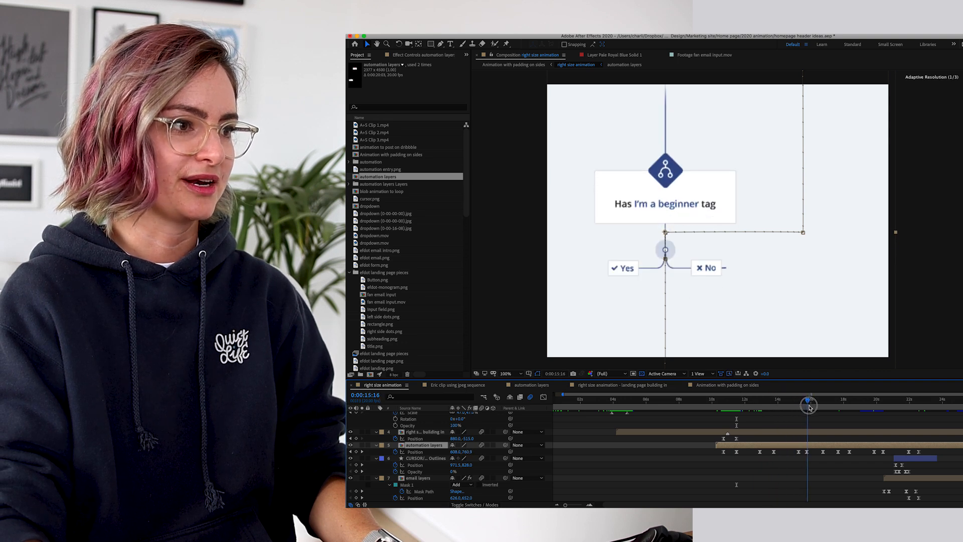
# - Scrub the right size animation timeline to the beginner tag step
pyautogui.moveTo(809, 404); pyautogui.dragTo(840, 410)
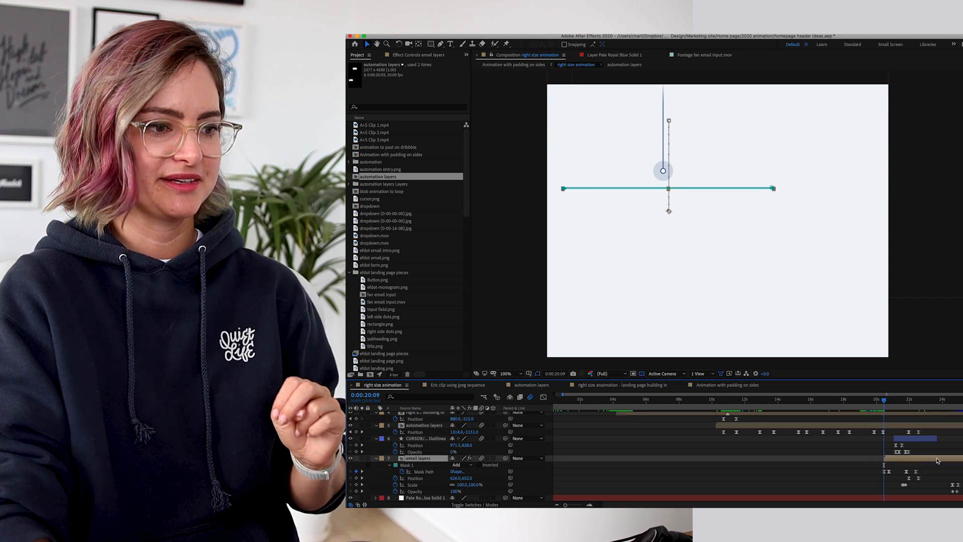
pyautogui.click(895, 402)
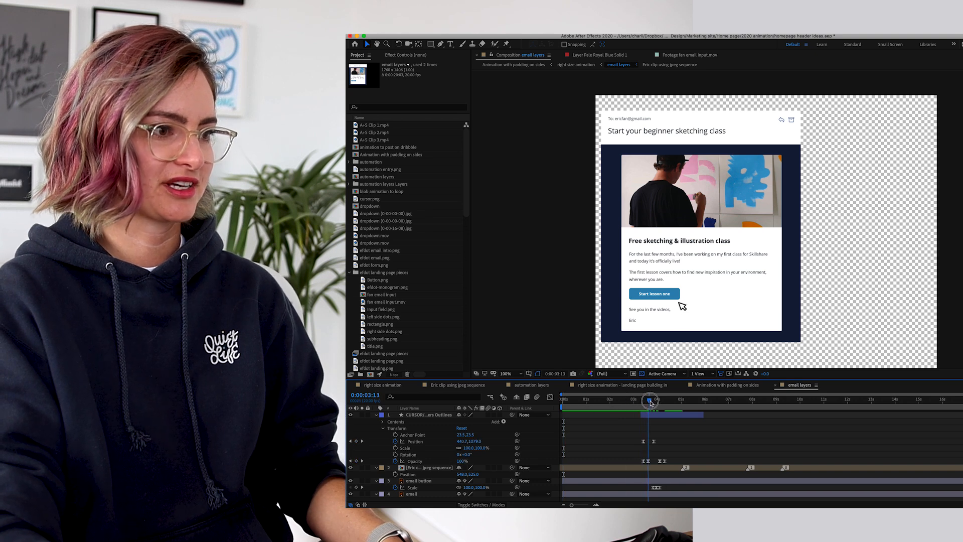
pyautogui.moveTo(649, 401); pyautogui.dragTo(678, 401)
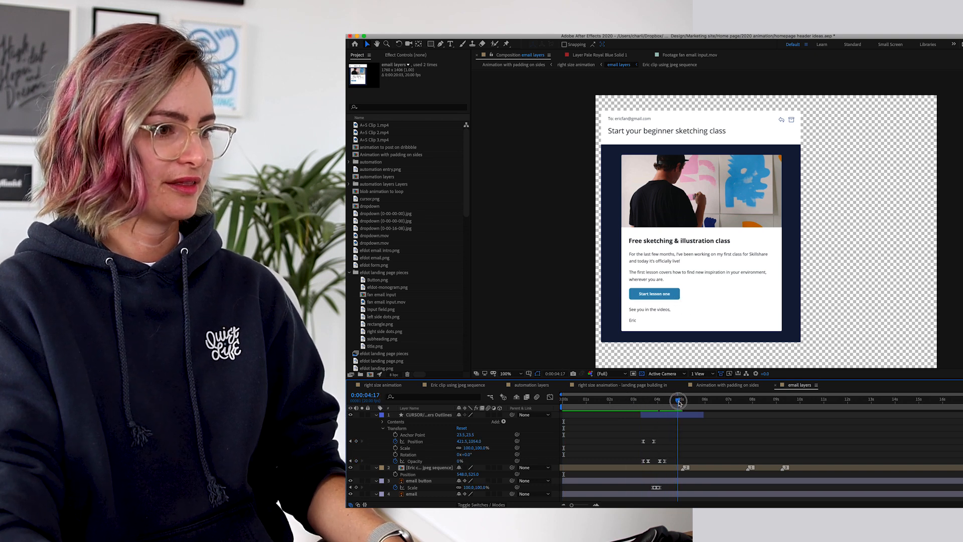
pyautogui.moveTo(678, 401); pyautogui.dragTo(656, 401)
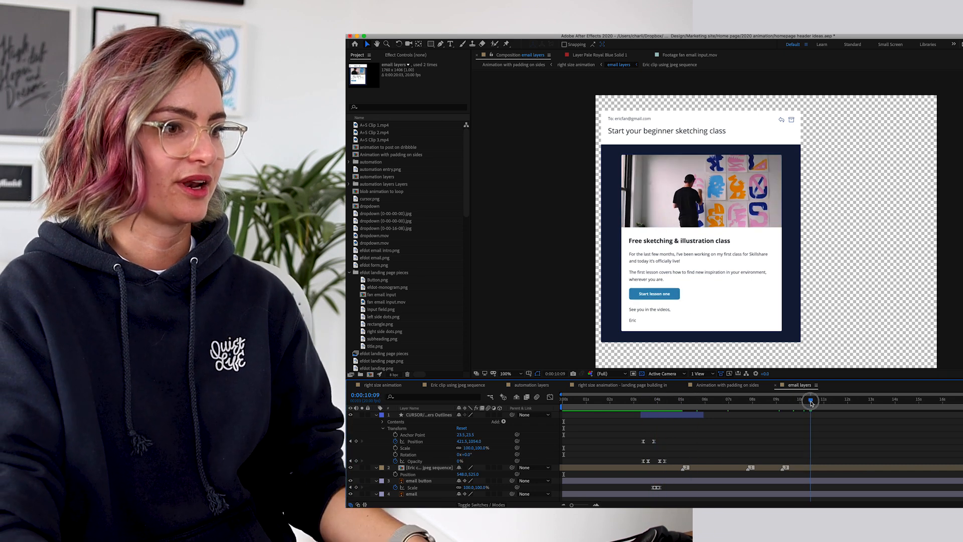
pyautogui.click(574, 65)
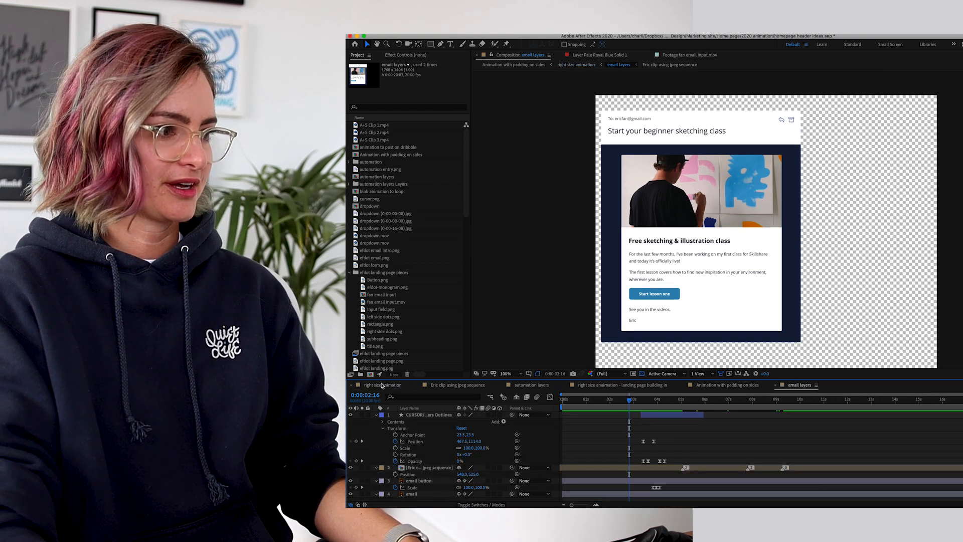
pyautogui.click(575, 65)
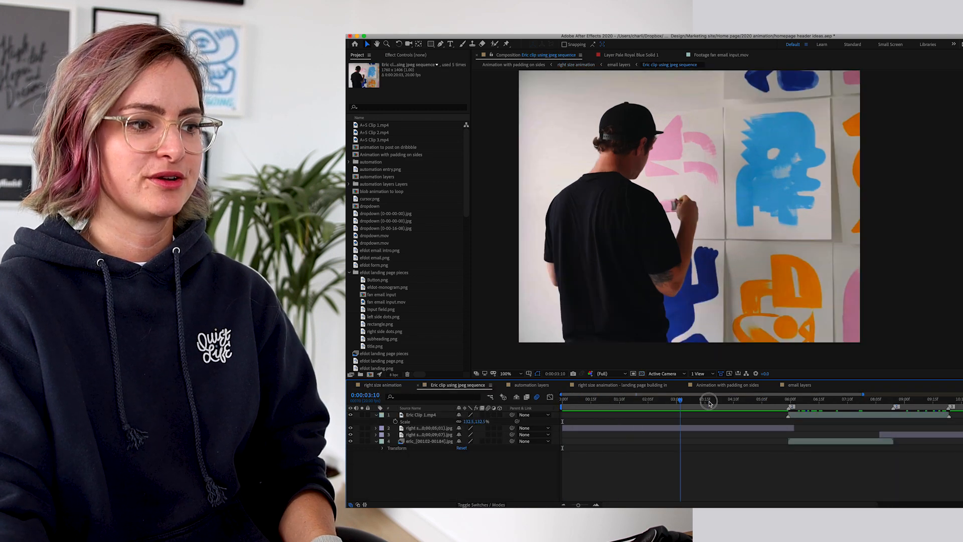
# - Scrub through the artist painting footage until the wide shot of the painted wall
pyautogui.moveTo(708, 400); pyautogui.dragTo(779, 400)
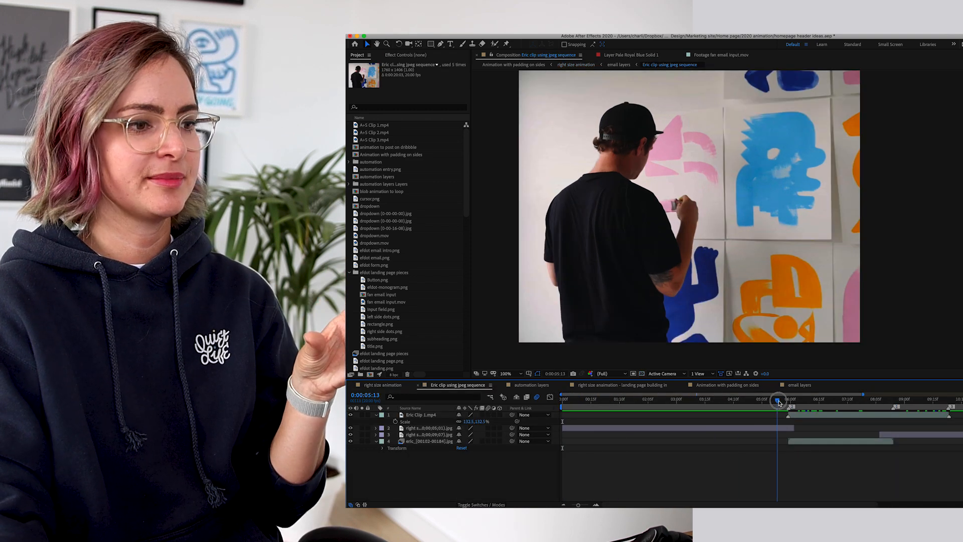
pyautogui.moveTo(779, 402); pyautogui.dragTo(810, 403)
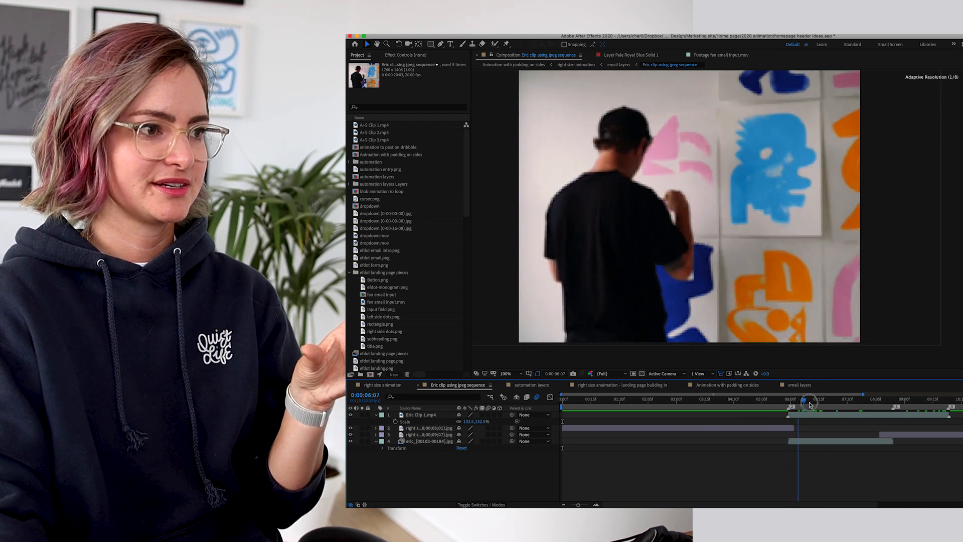
pyautogui.moveTo(810, 402); pyautogui.dragTo(921, 403)
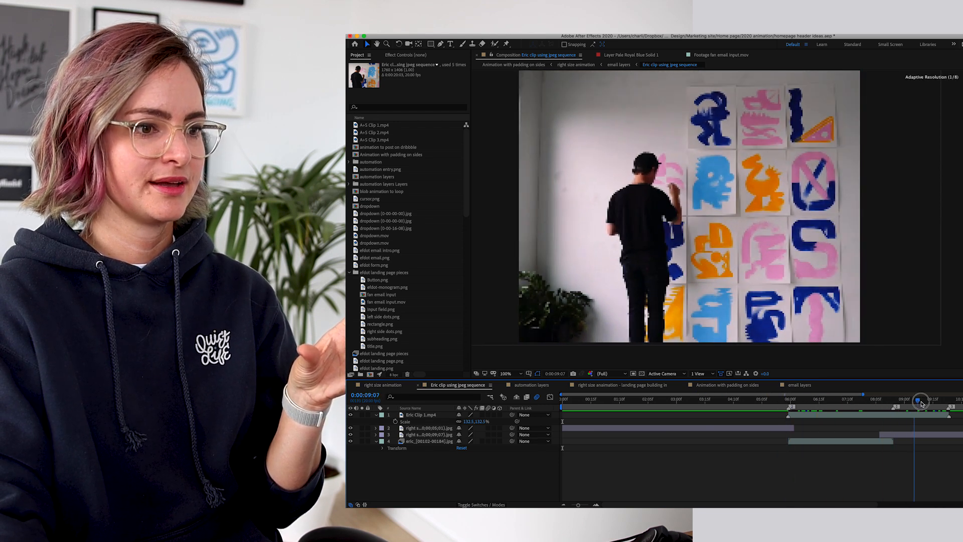
pyautogui.moveTo(919, 402); pyautogui.dragTo(949, 402)
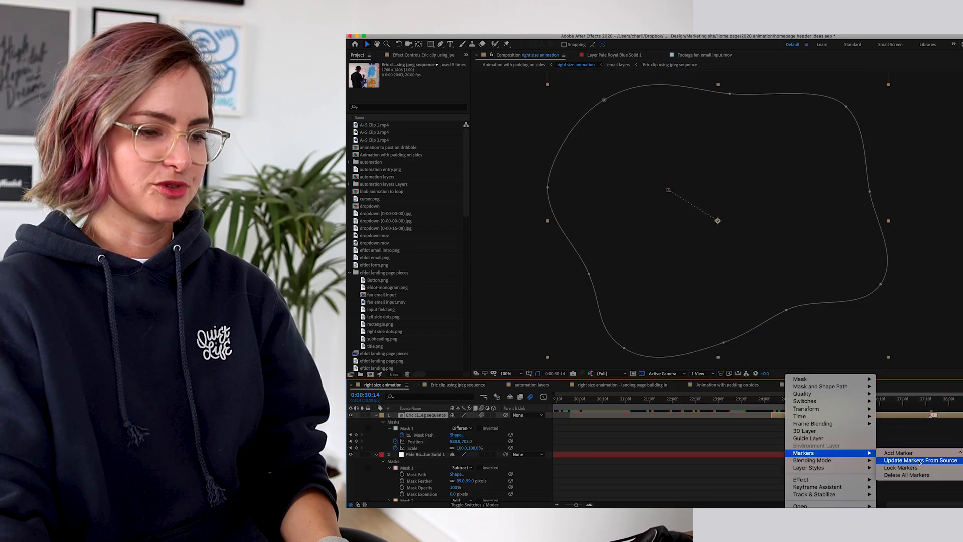
# - Update the painting footage layer's markers from source and return the playhead to the start
pyautogui.click(919, 460)
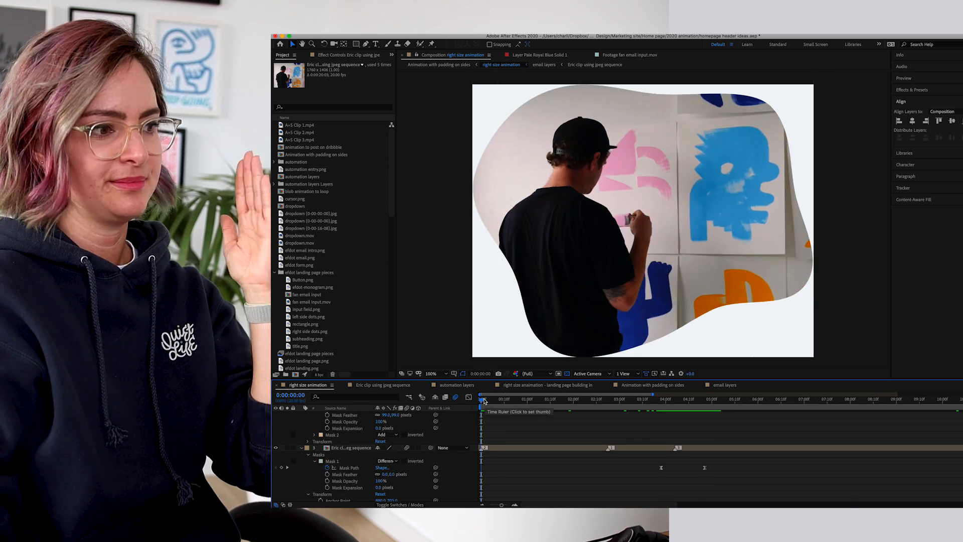
pyautogui.click(683, 399)
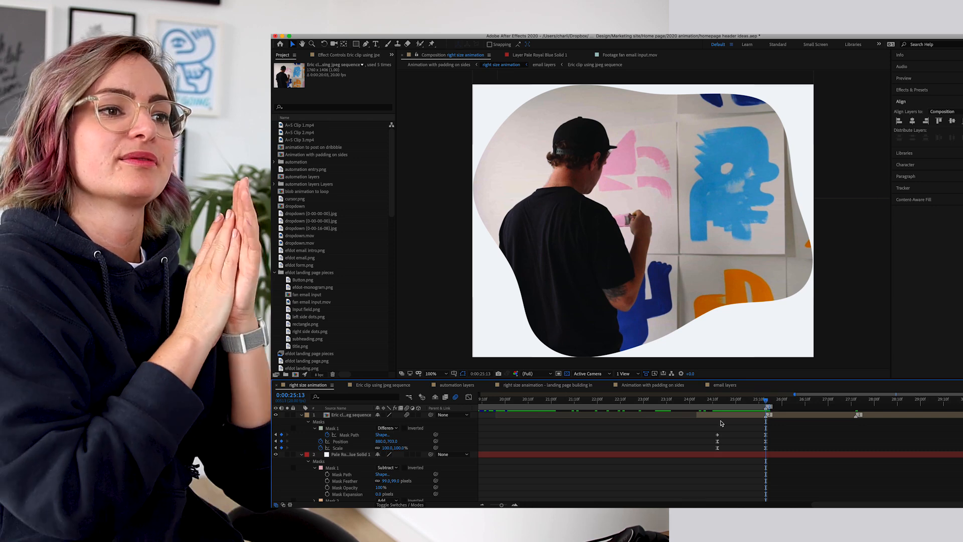
pyautogui.moveTo(728, 422)
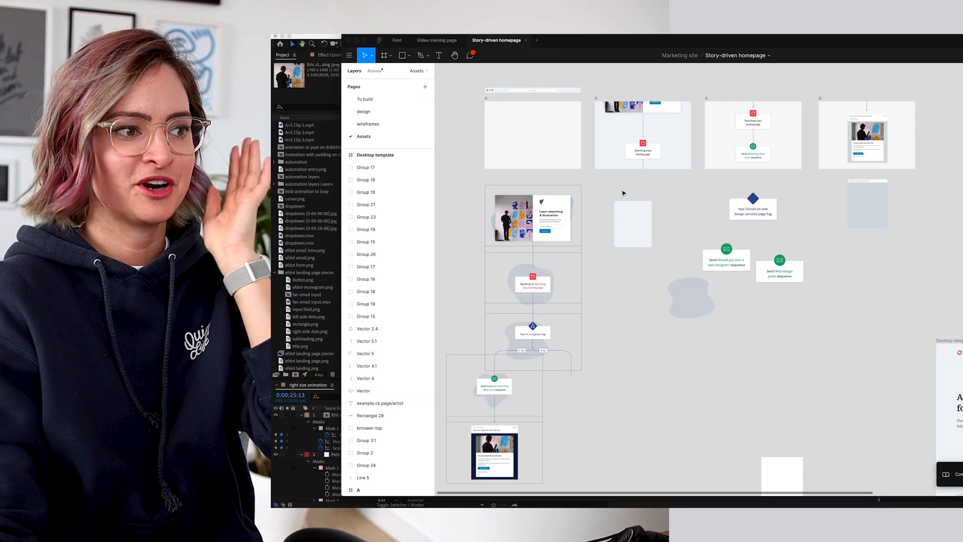
# - Scroll across the Story-driven homepage storyboard to the landing page and sign-up flow frames
pyautogui.click(533, 134)
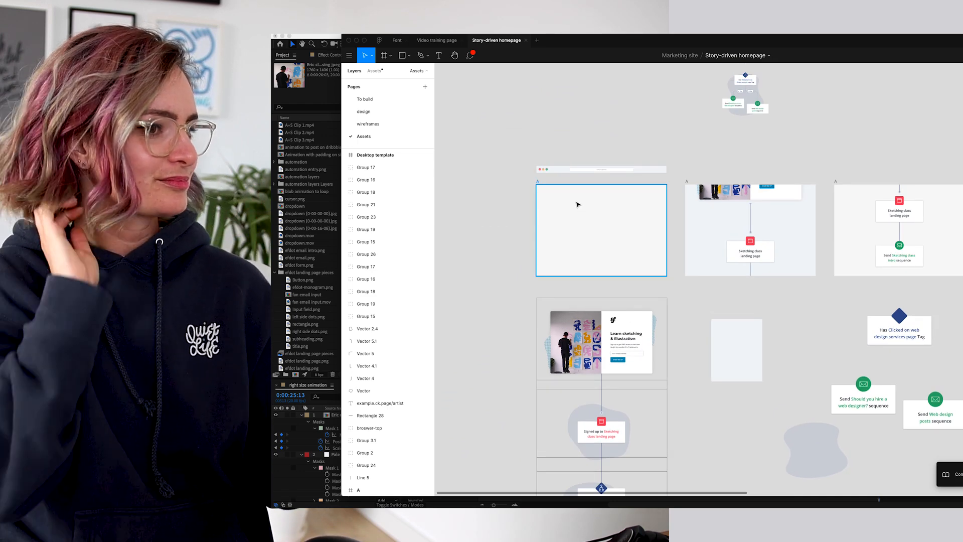
pyautogui.hscroll(3)
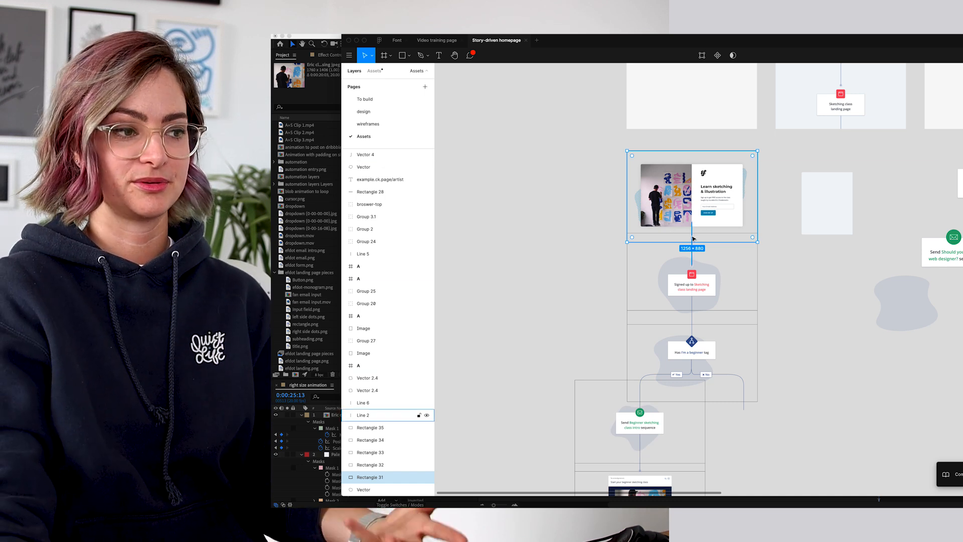
pyautogui.scroll(-3)
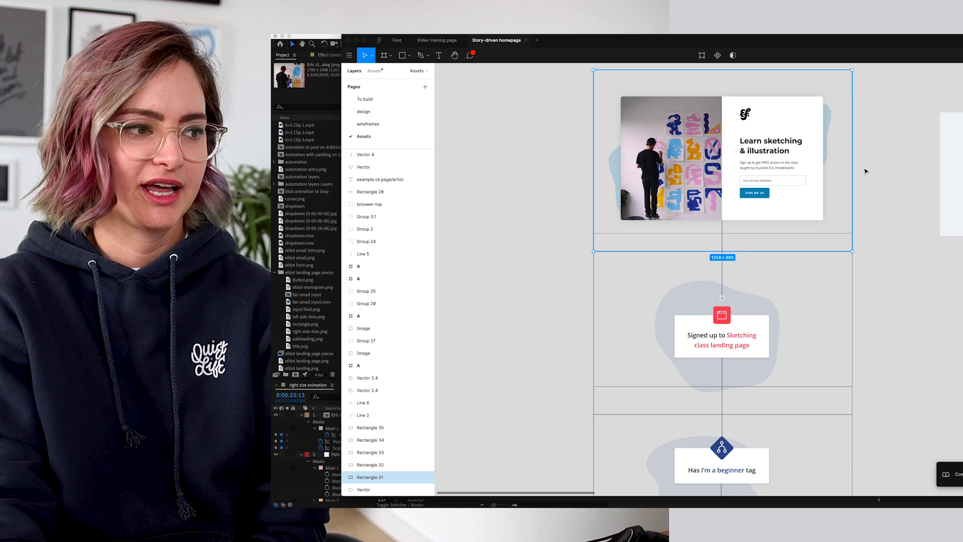
pyautogui.scroll(-3)
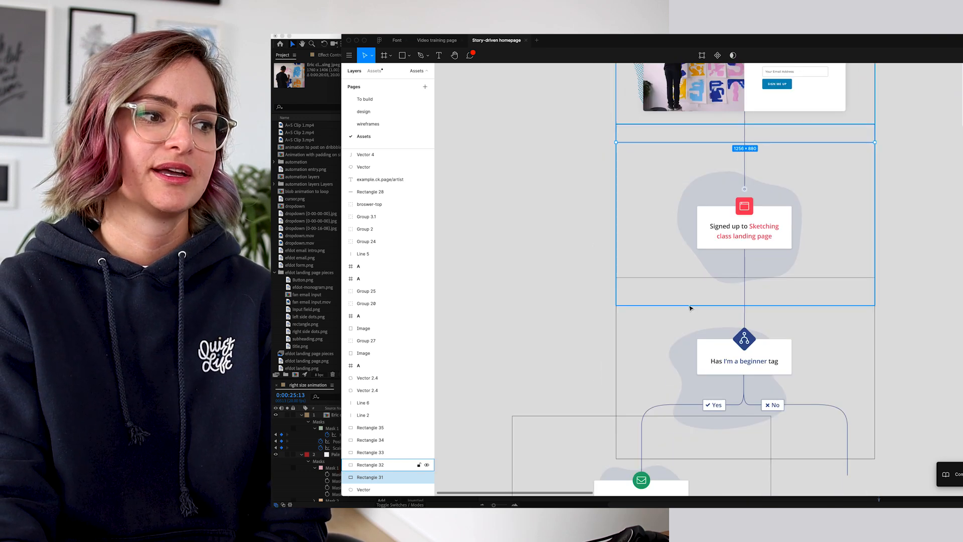
pyautogui.scroll(-3)
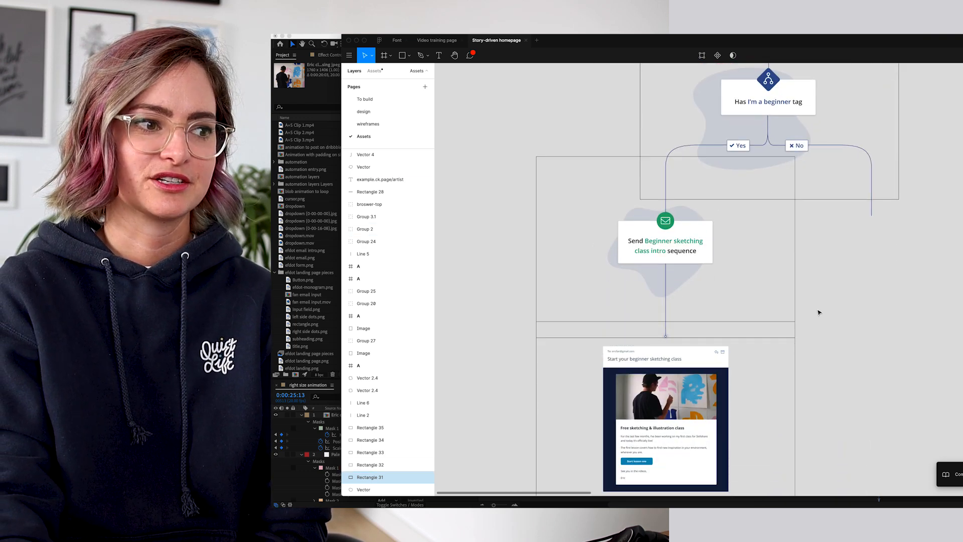